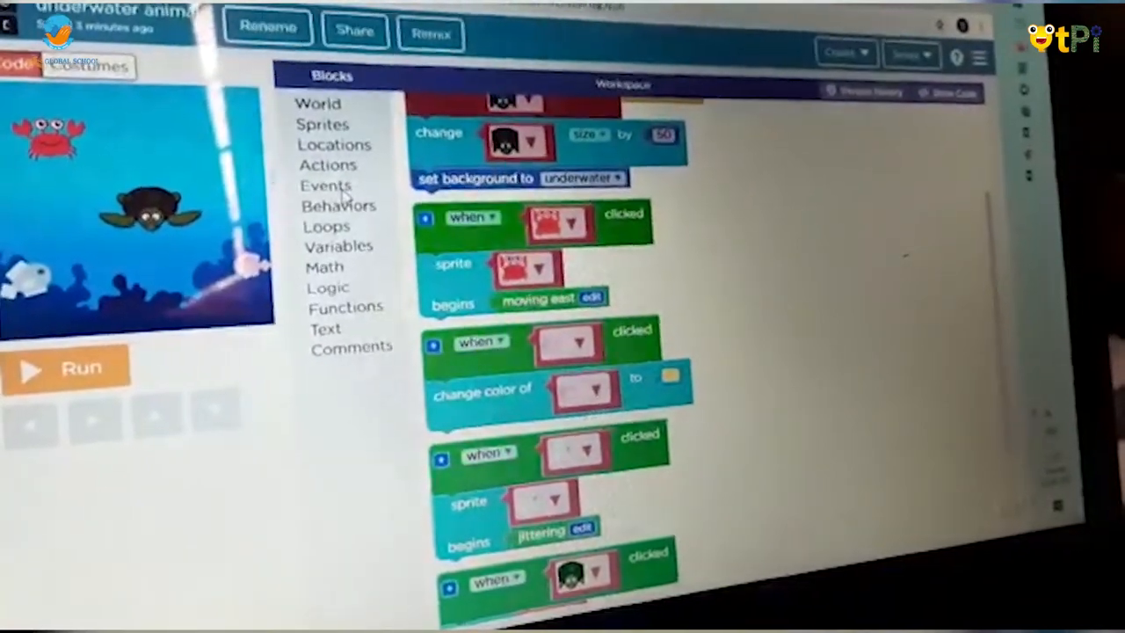
Open the Events toolbox flyout showing when pressed, when clicked, when touches and at 3 seconds.
{"action": "left_click", "coordinate": [325, 185]}
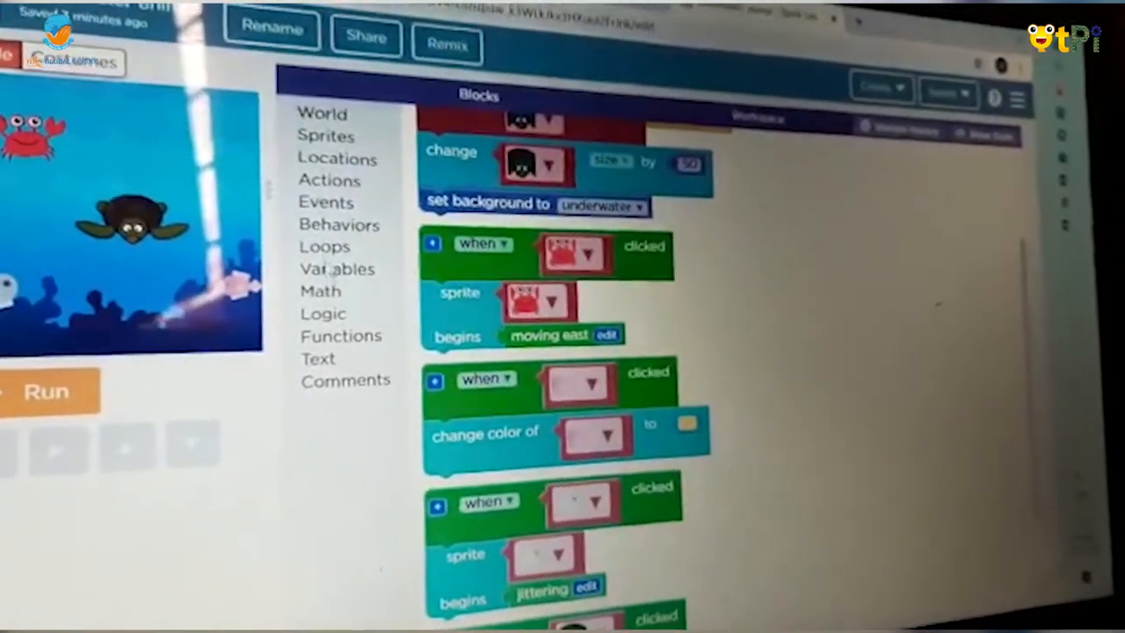
{"action": "left_click", "coordinate": [339, 225]}
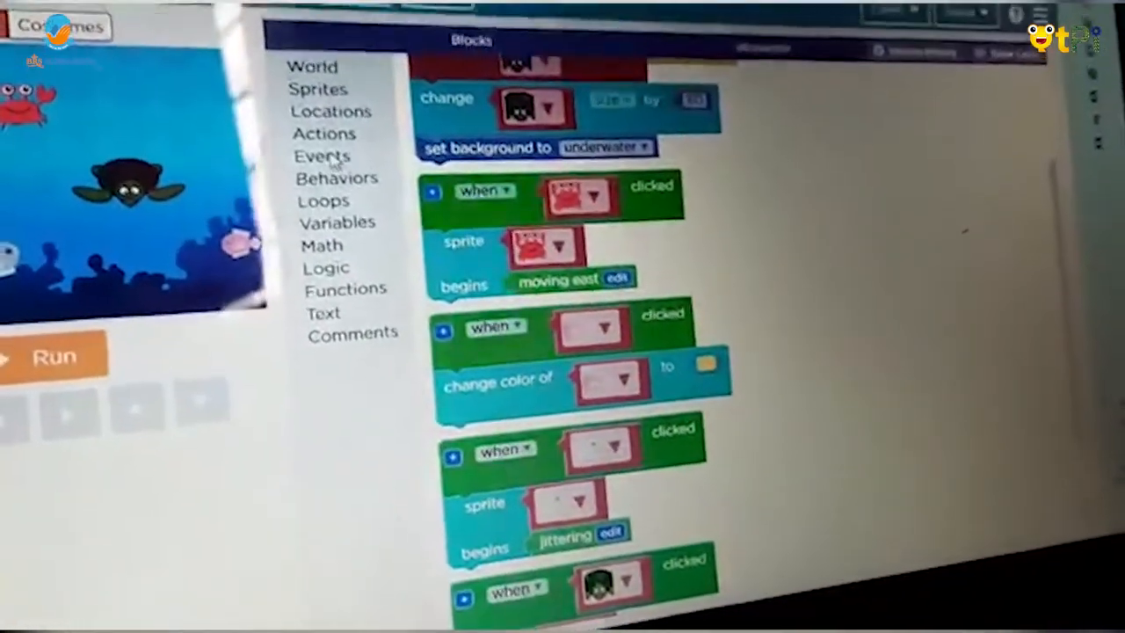
{"action": "left_click", "coordinate": [321, 155]}
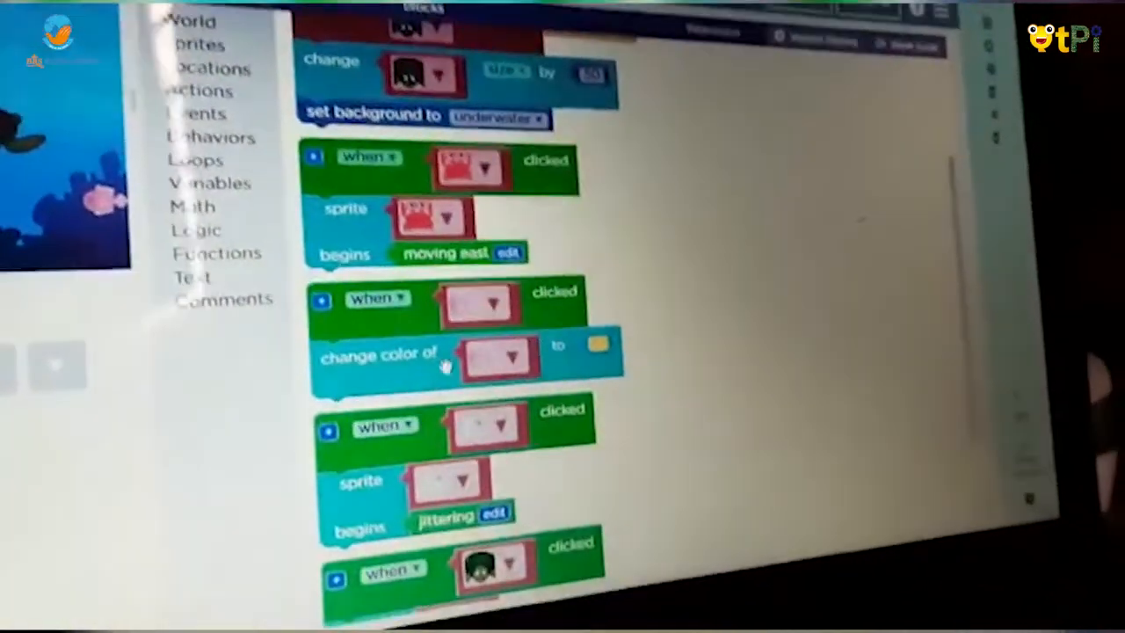
{"action": "scroll", "scroll_direction": "down", "scroll_amount": 3}
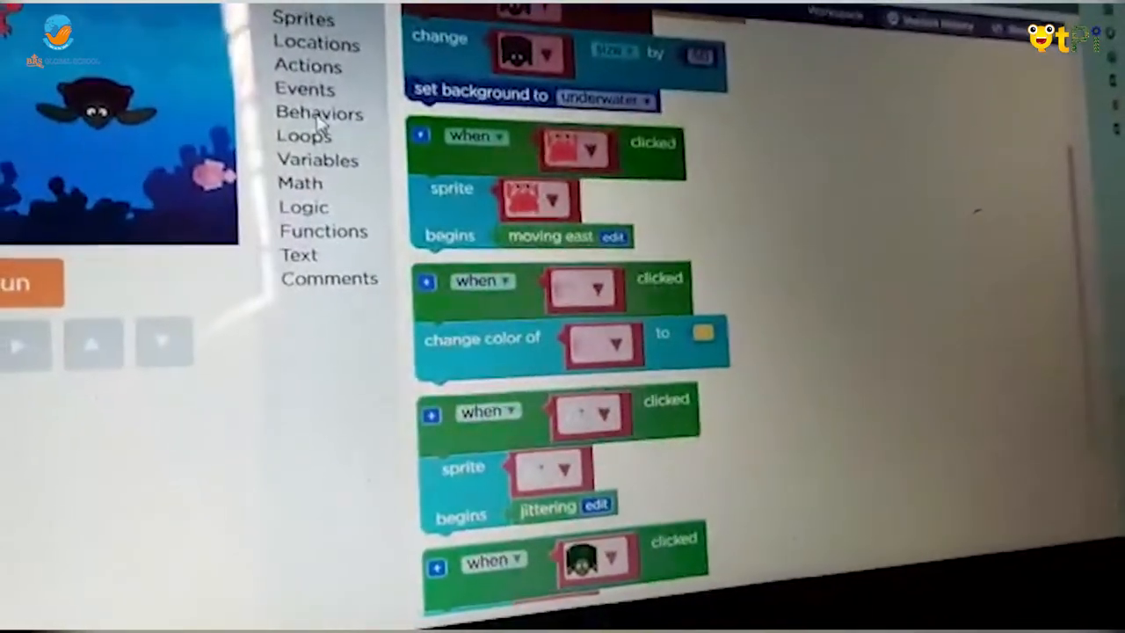
{"action": "left_click", "coordinate": [318, 113]}
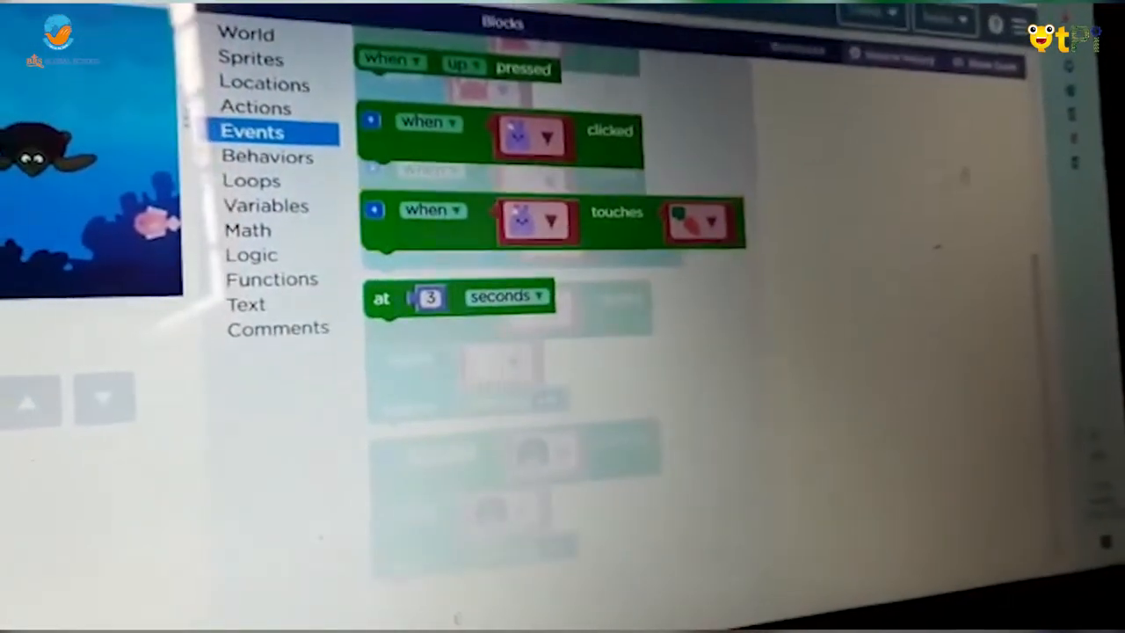
Close the Events flyout, scroll to the turtle's grow-on-click block, and run the underwater program.
{"action": "scroll", "scroll_direction": "down", "scroll_amount": 3}
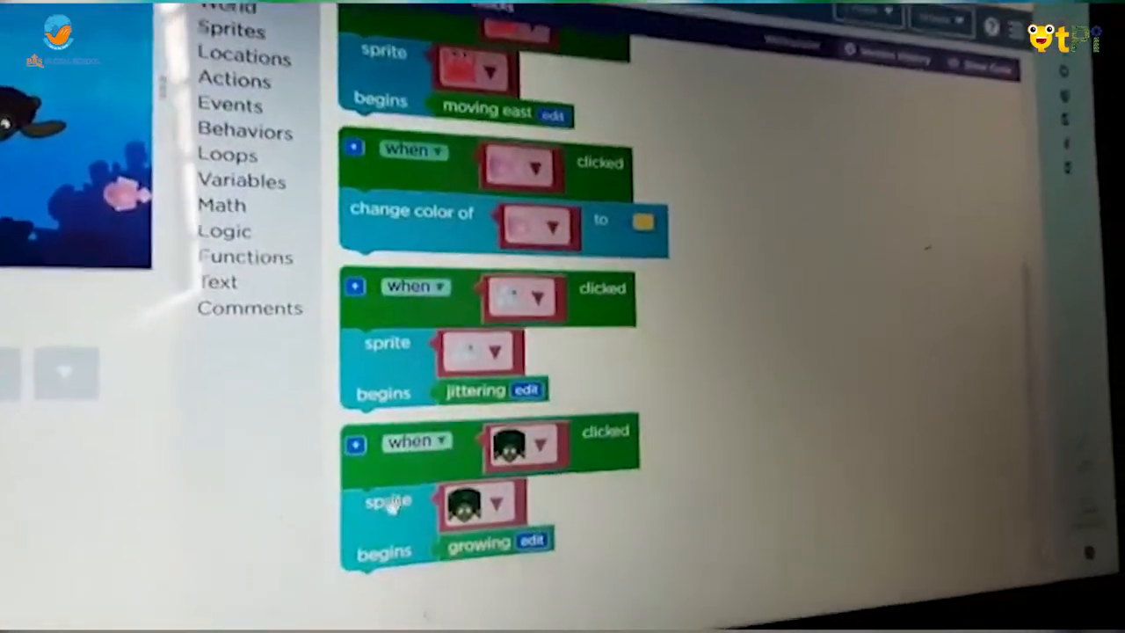
{"action": "left_click", "coordinate": [244, 132]}
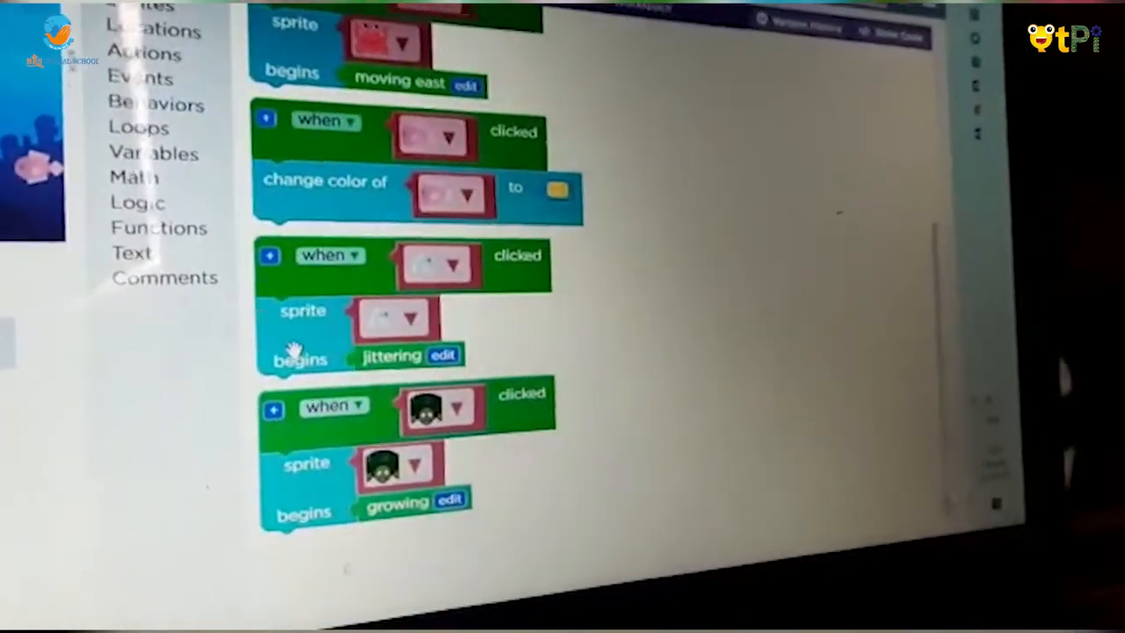
{"action": "left_click", "coordinate": [156, 104]}
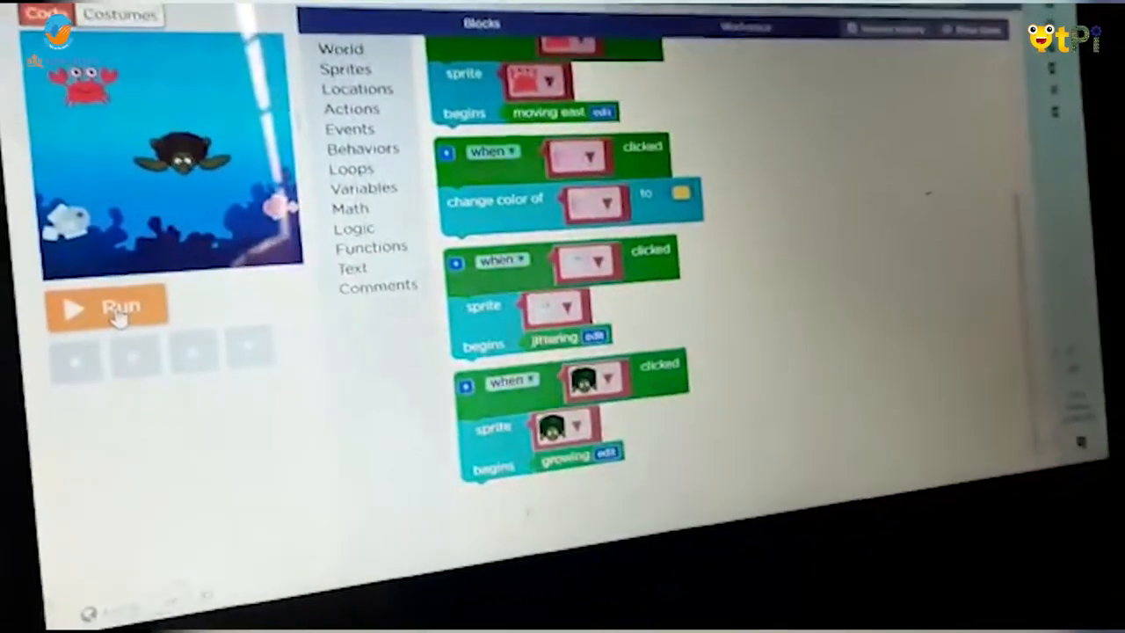
{"action": "left_click", "coordinate": [106, 308]}
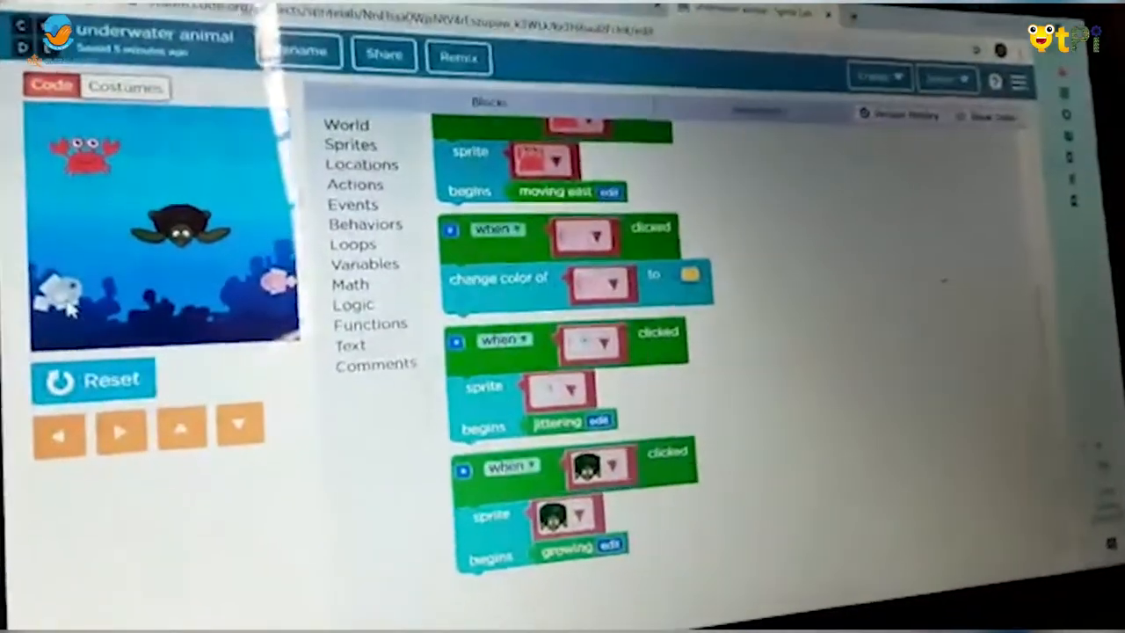